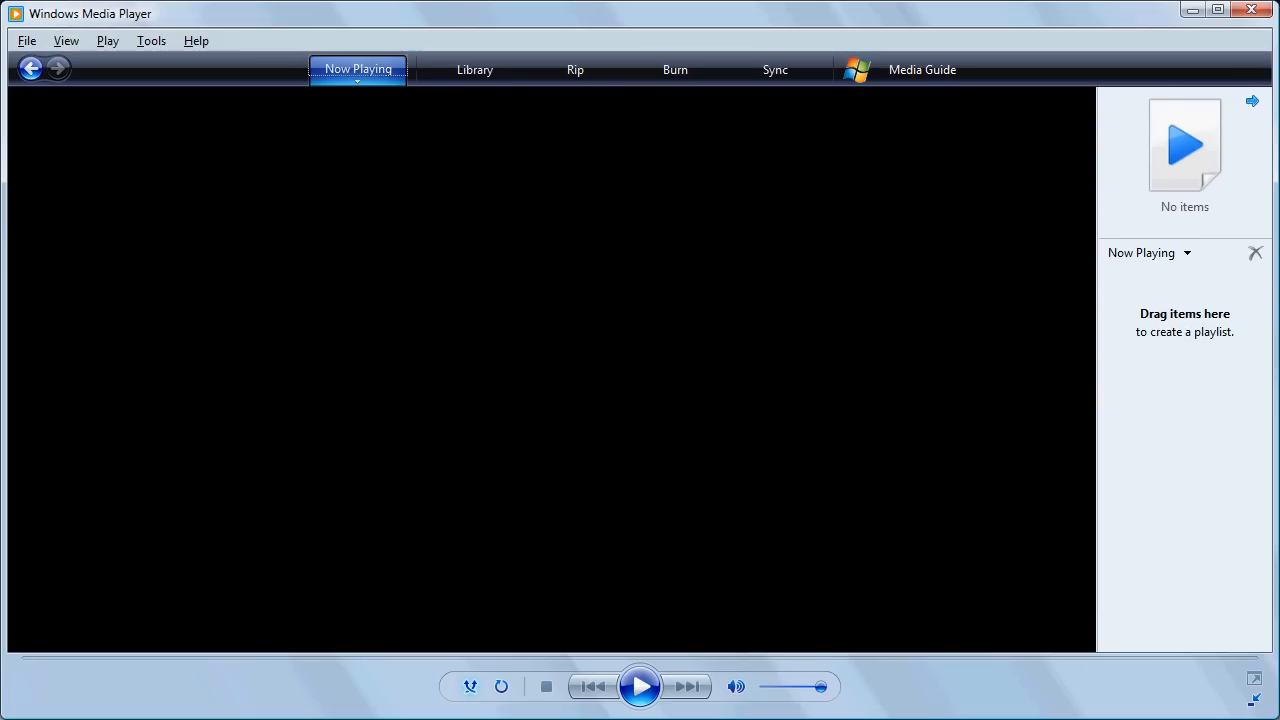
{"action": "mouse_move", "coordinate": [1231, 449]}
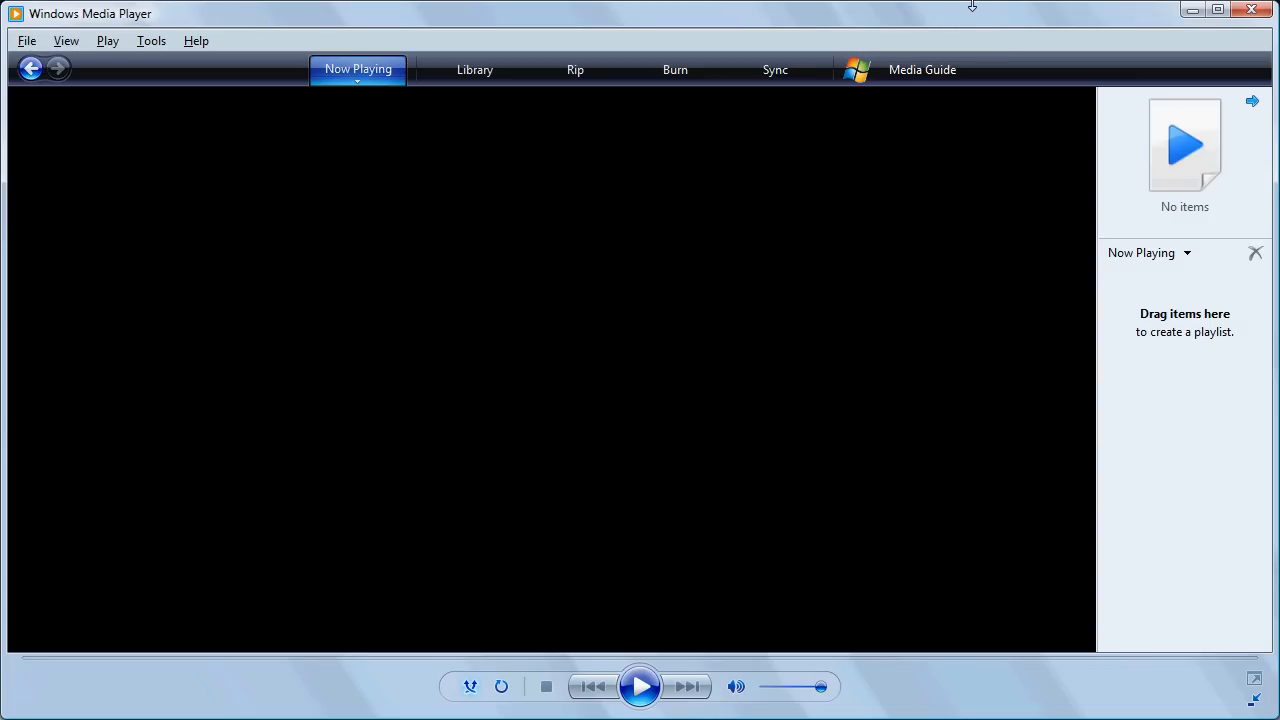
Step: Open the Options dialog from the Tools menu
{"action": "left_click", "coordinate": [150, 41]}
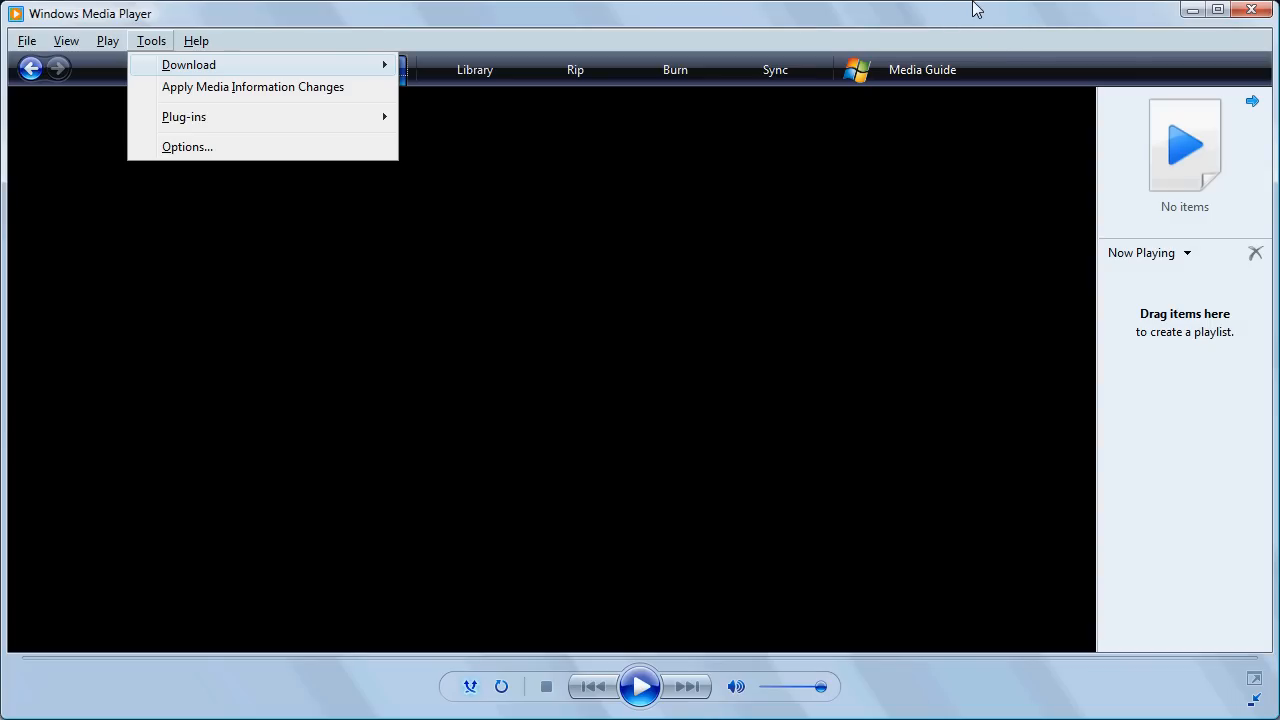
{"action": "left_click", "coordinate": [187, 146]}
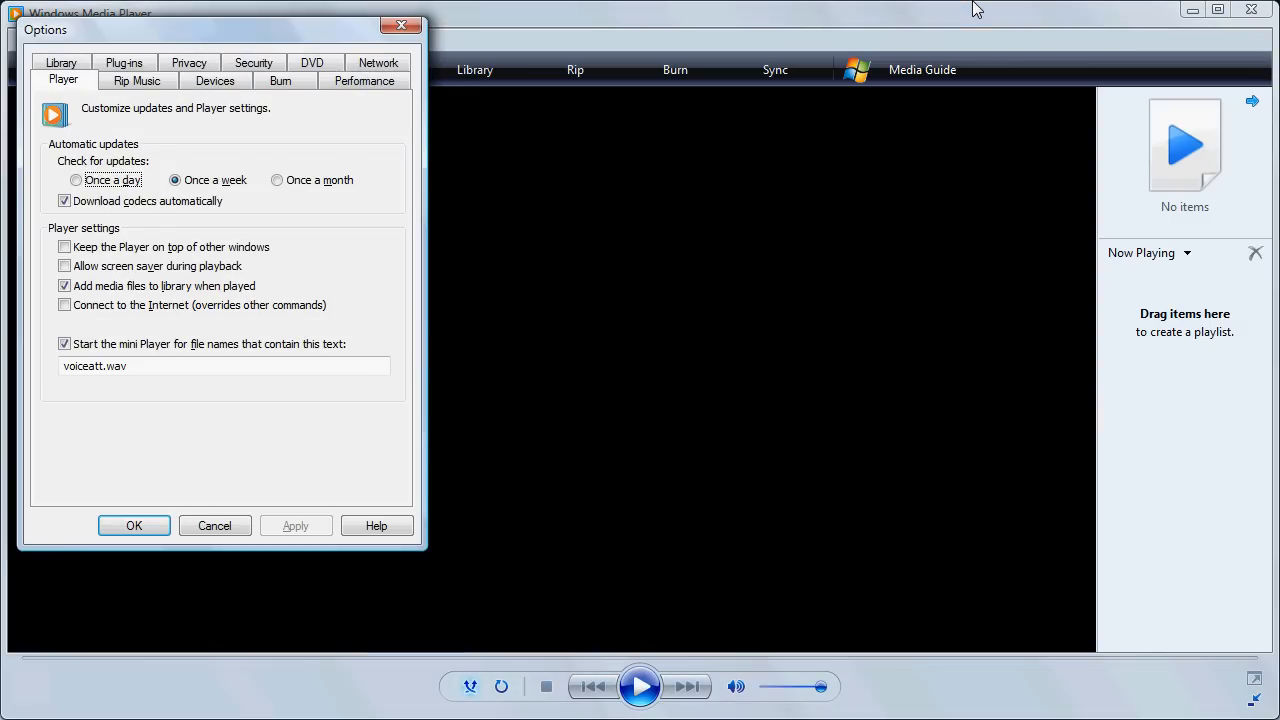
{"action": "mouse_move", "coordinate": [895, 9]}
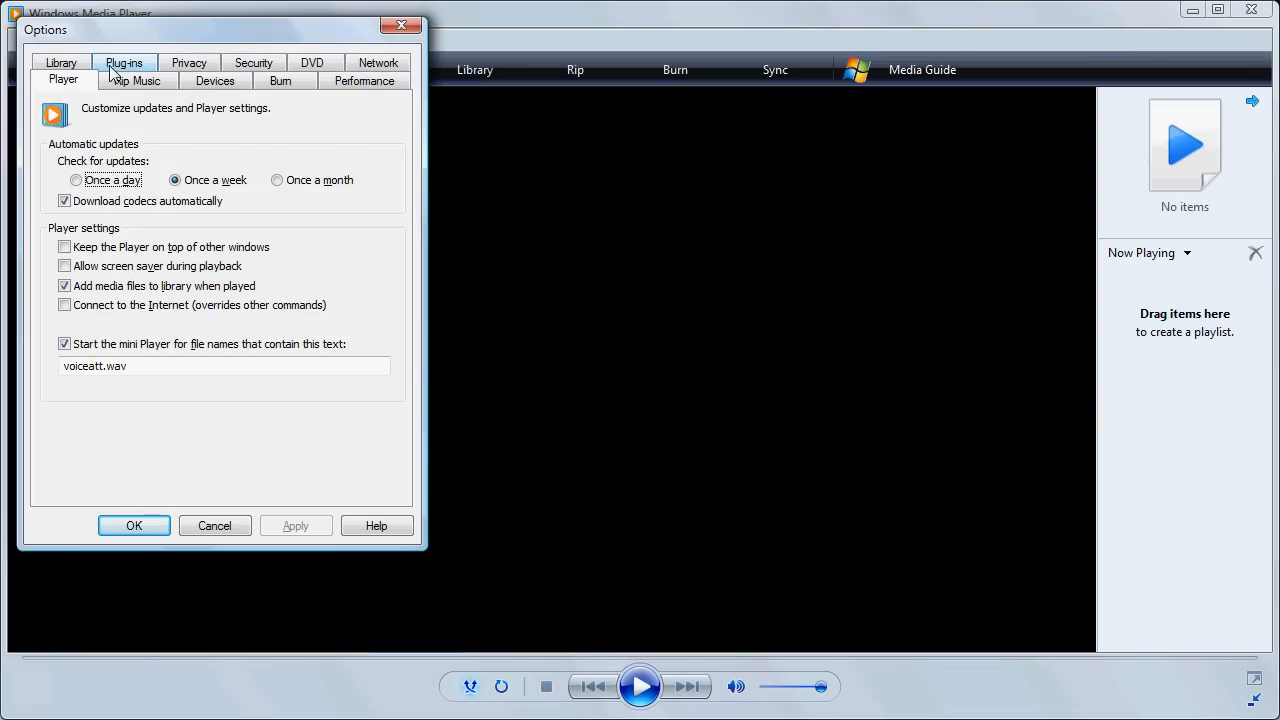
Step: Set the Rip Music format to MP3 and apply the change
{"action": "left_click", "coordinate": [147, 80]}
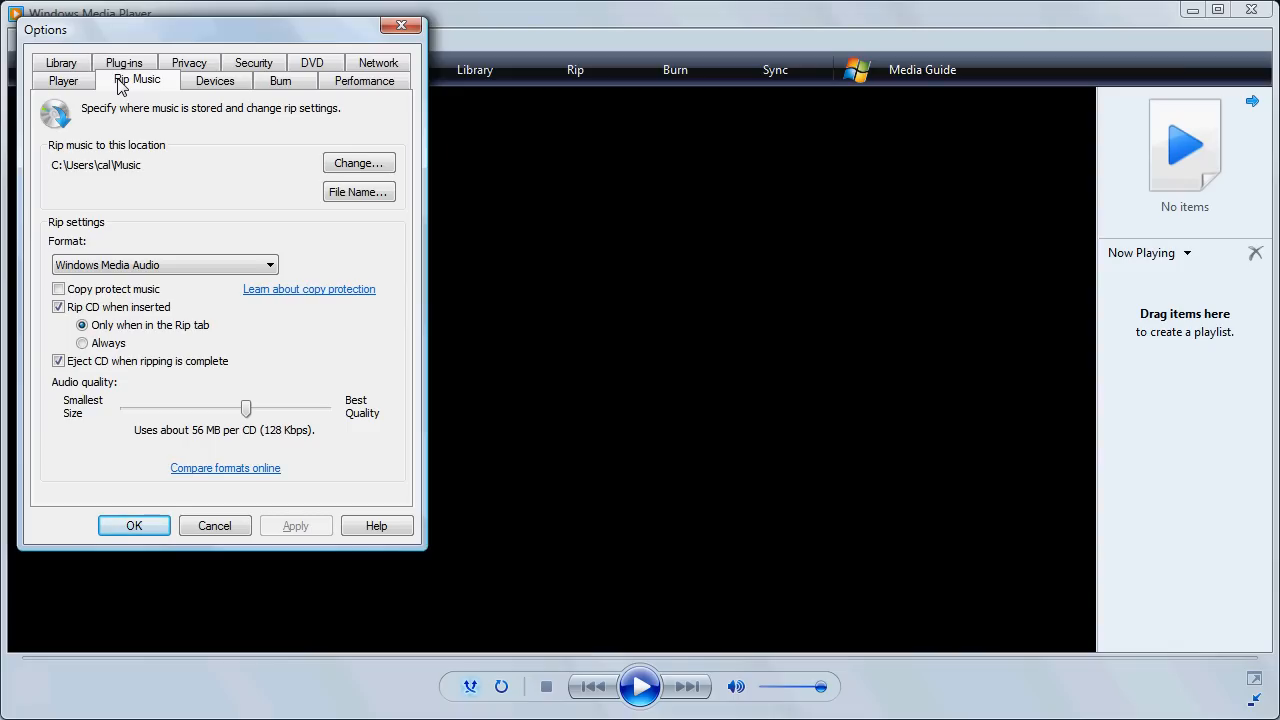
{"action": "mouse_move", "coordinate": [193, 184]}
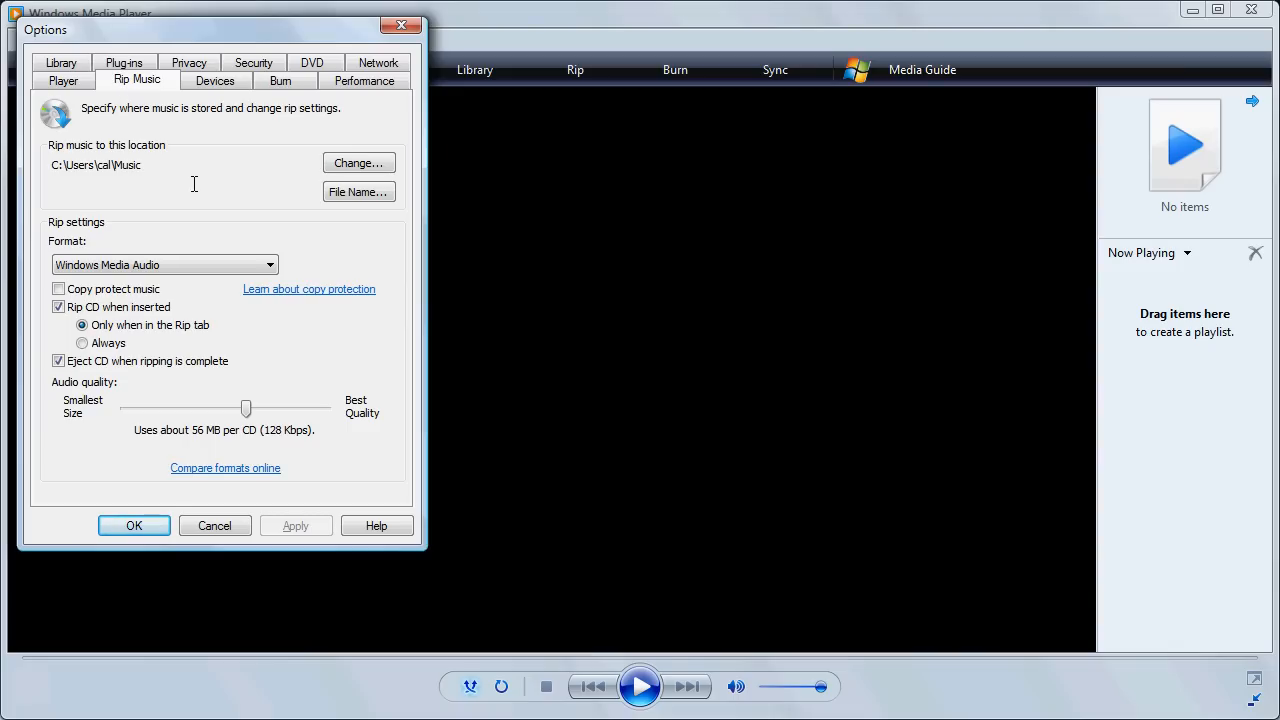
{"action": "mouse_move", "coordinate": [100, 166]}
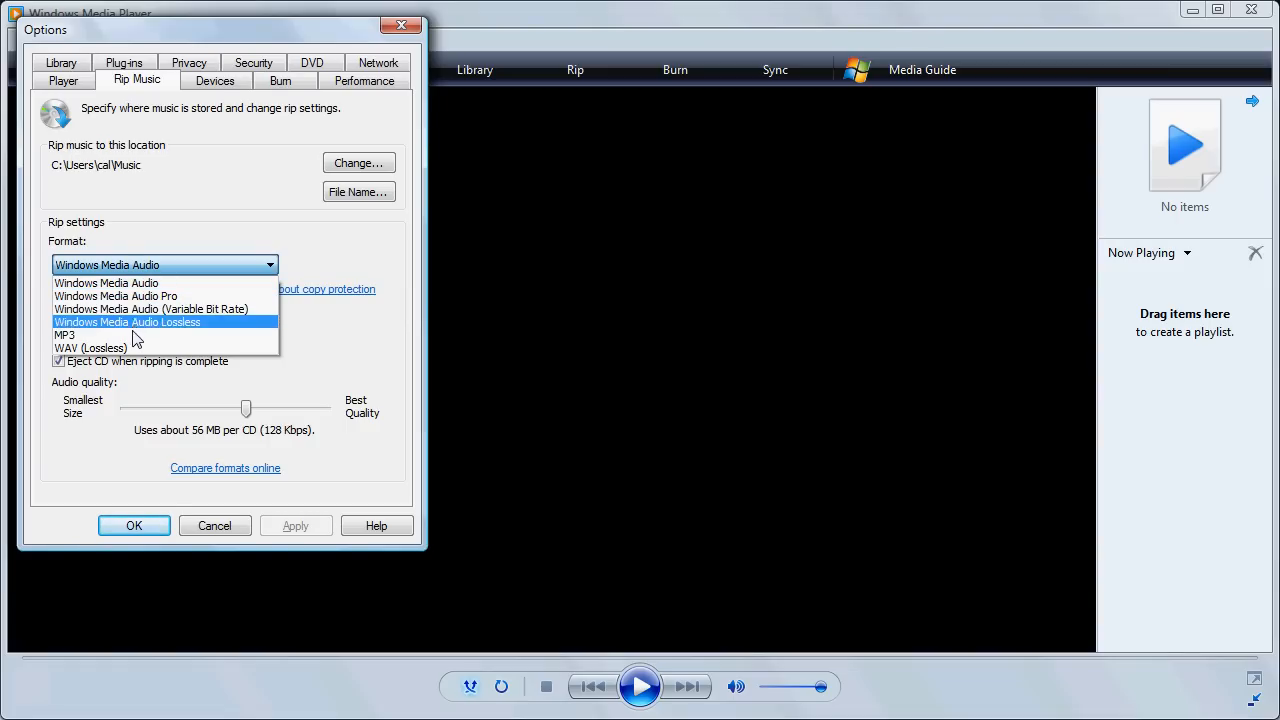
{"action": "left_click", "coordinate": [63, 334]}
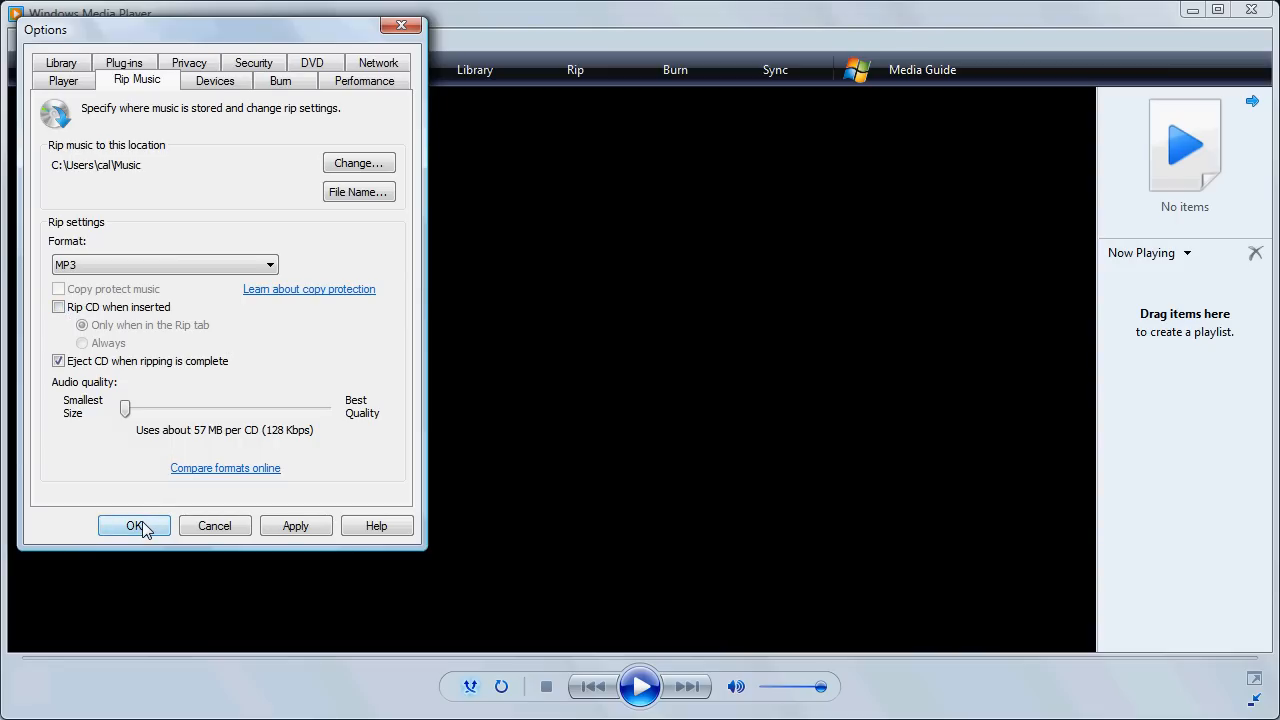
{"action": "left_click", "coordinate": [134, 526]}
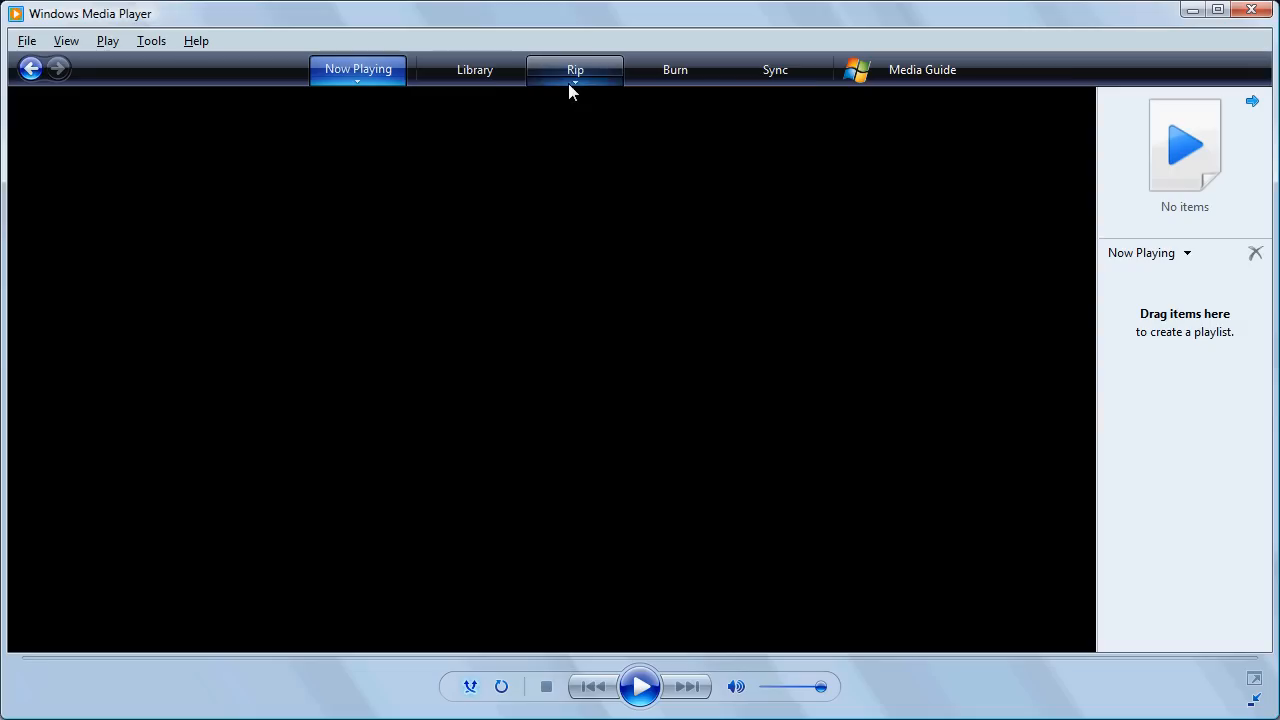
Step: Switch to the Rip view, which reports no disc in drive E:
{"action": "left_click", "coordinate": [575, 70]}
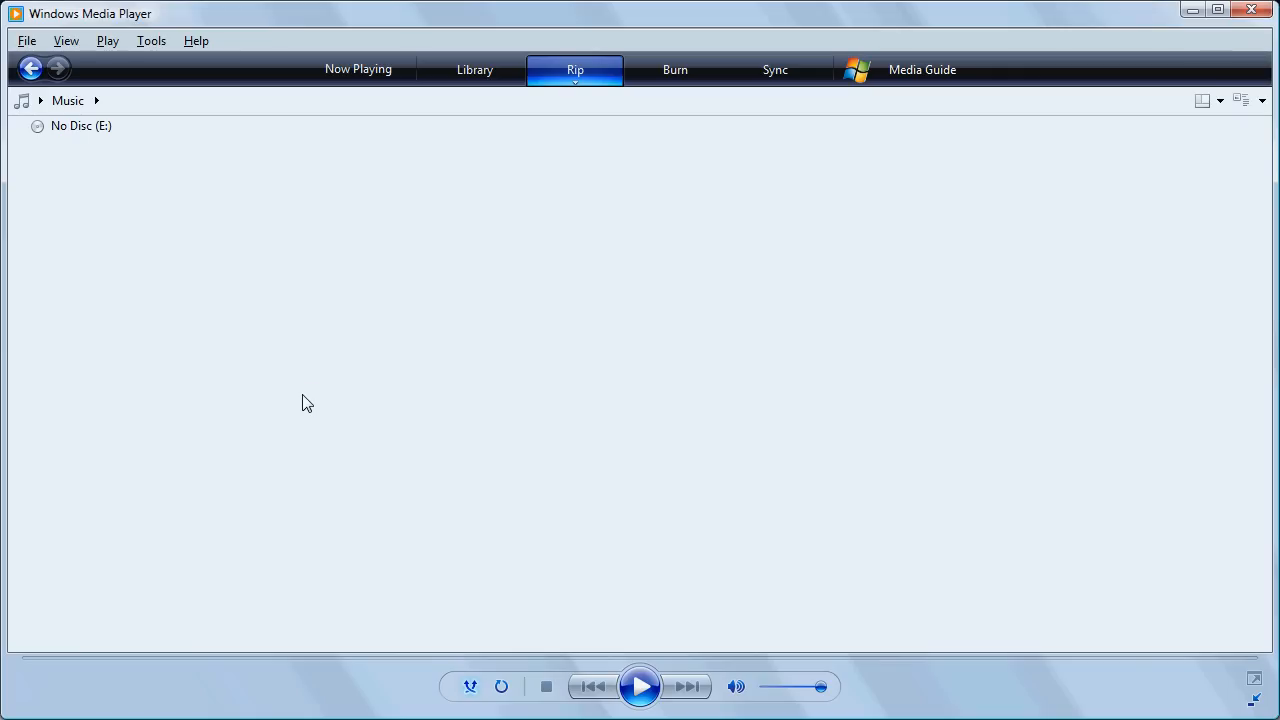
{"action": "mouse_move", "coordinate": [221, 597]}
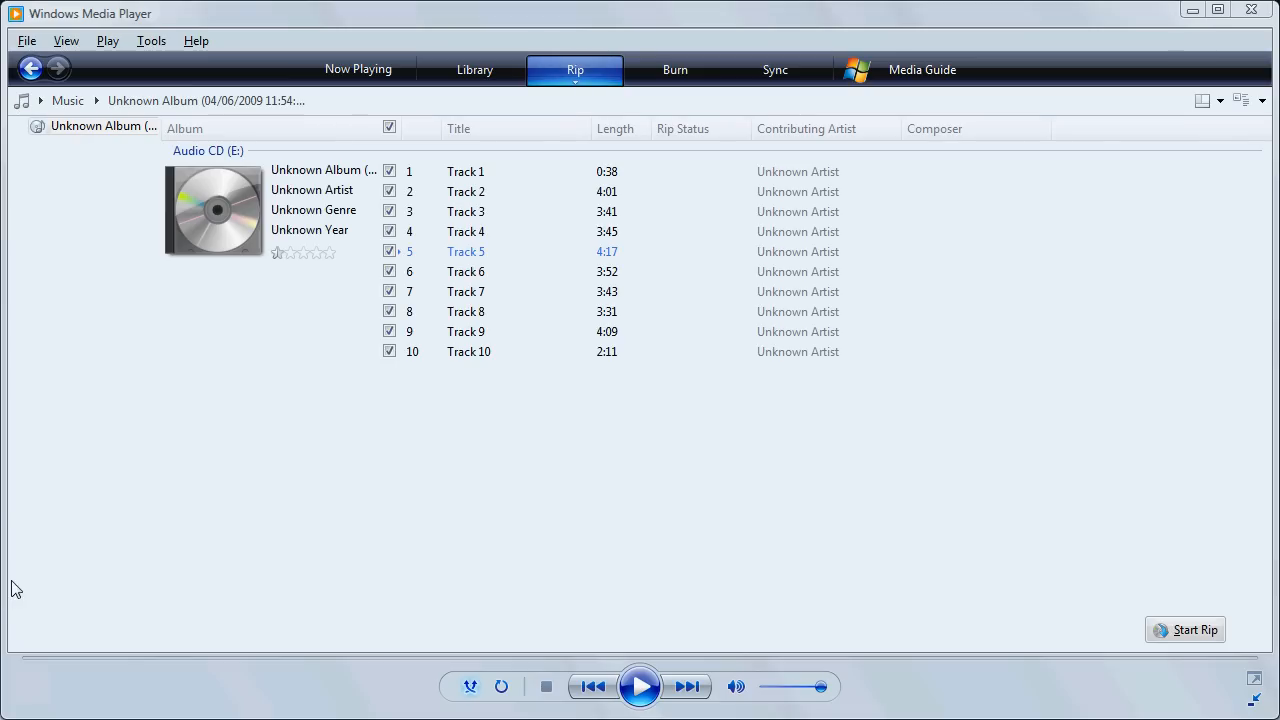
{"action": "mouse_move", "coordinate": [11, 214]}
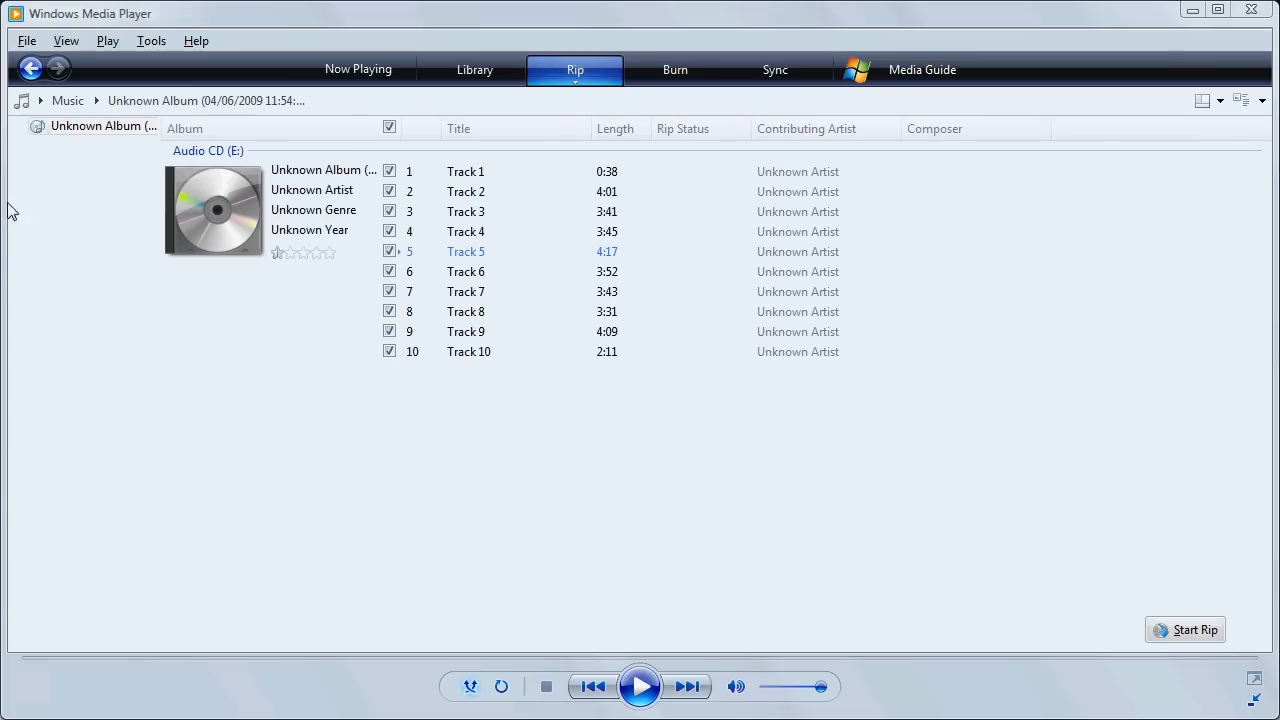
{"action": "mouse_move", "coordinate": [298, 120]}
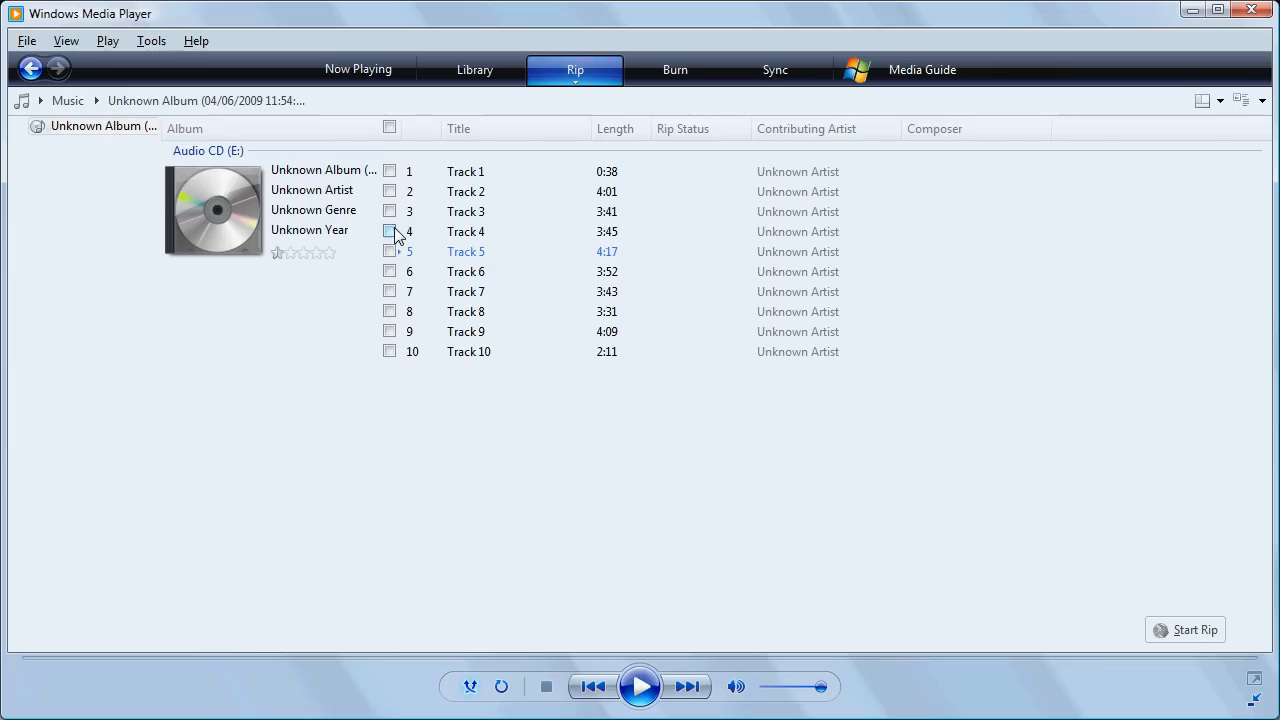
Step: Check only Track 5 and start ripping it
{"action": "left_click", "coordinate": [389, 251]}
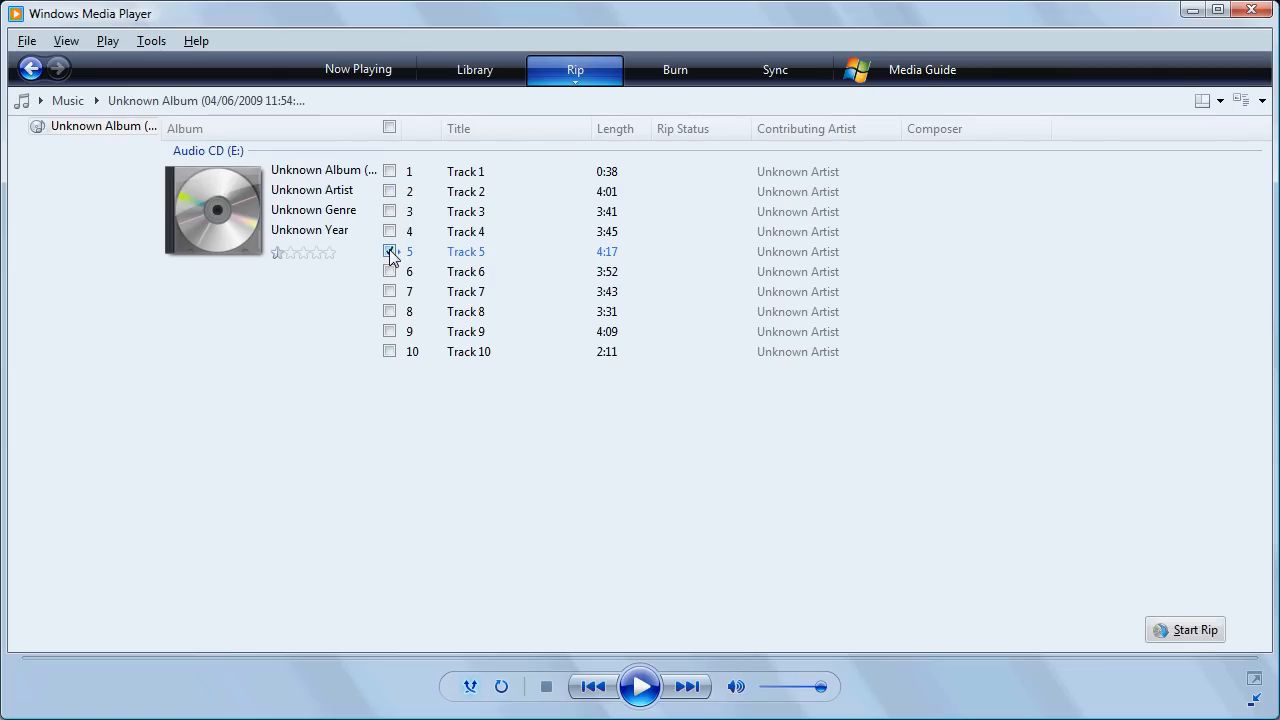
{"action": "left_click", "coordinate": [389, 251]}
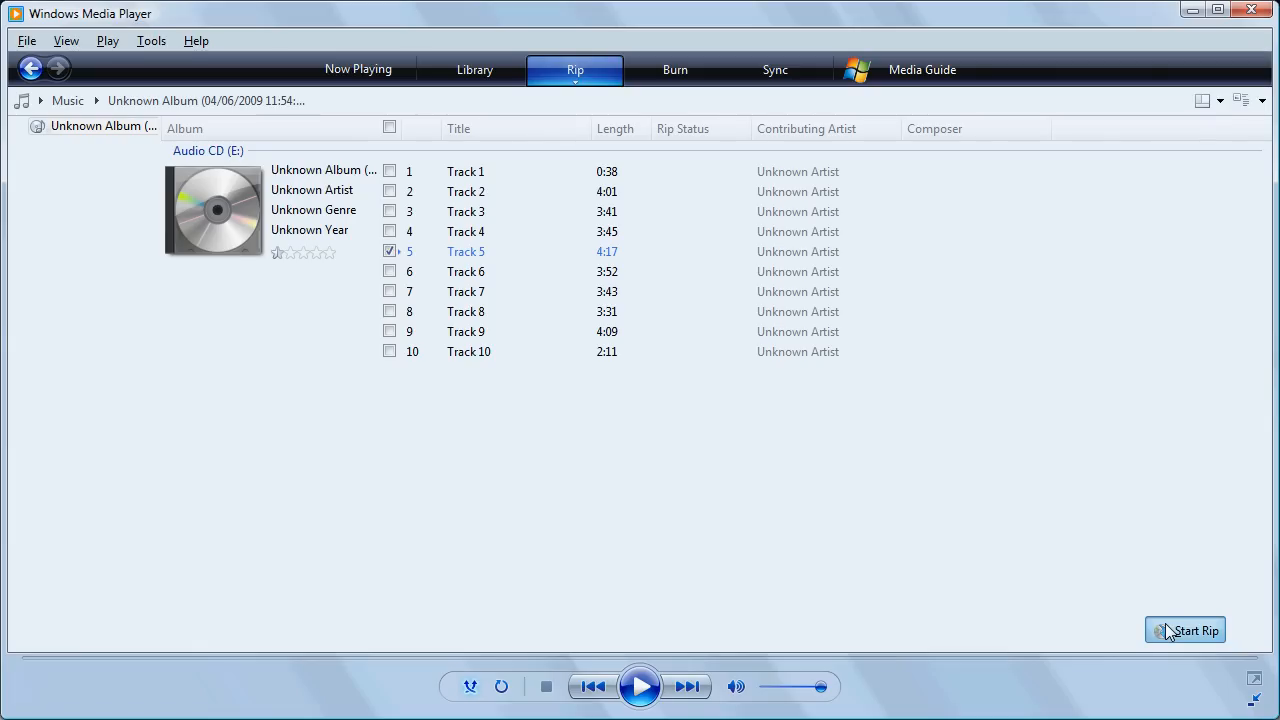
{"action": "left_click", "coordinate": [1185, 630]}
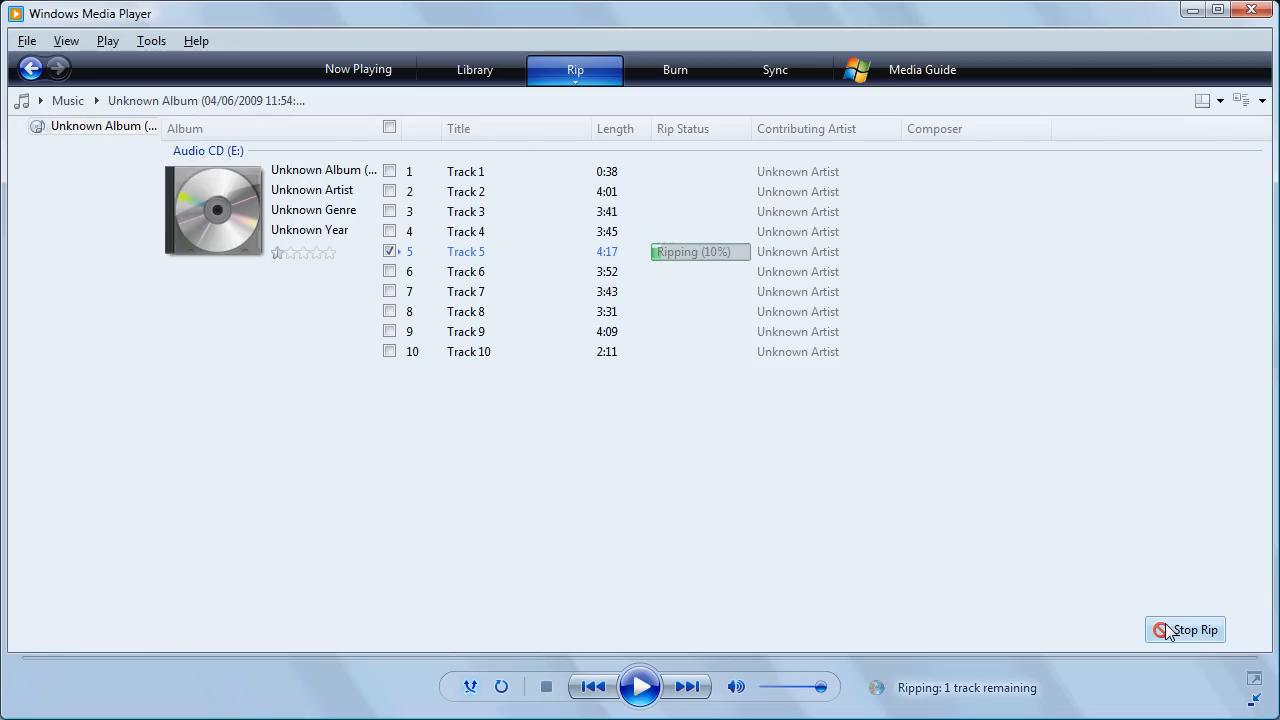
{"action": "mouse_move", "coordinate": [678, 462]}
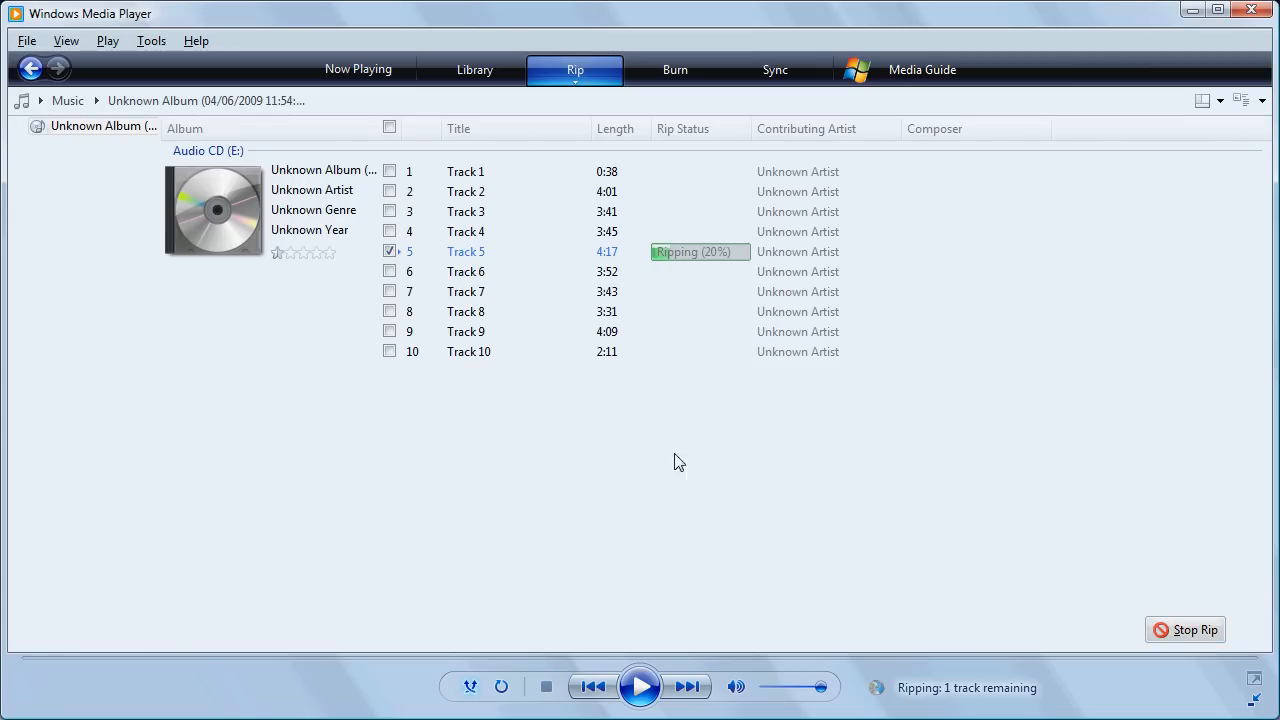
{"action": "mouse_move", "coordinate": [420, 517]}
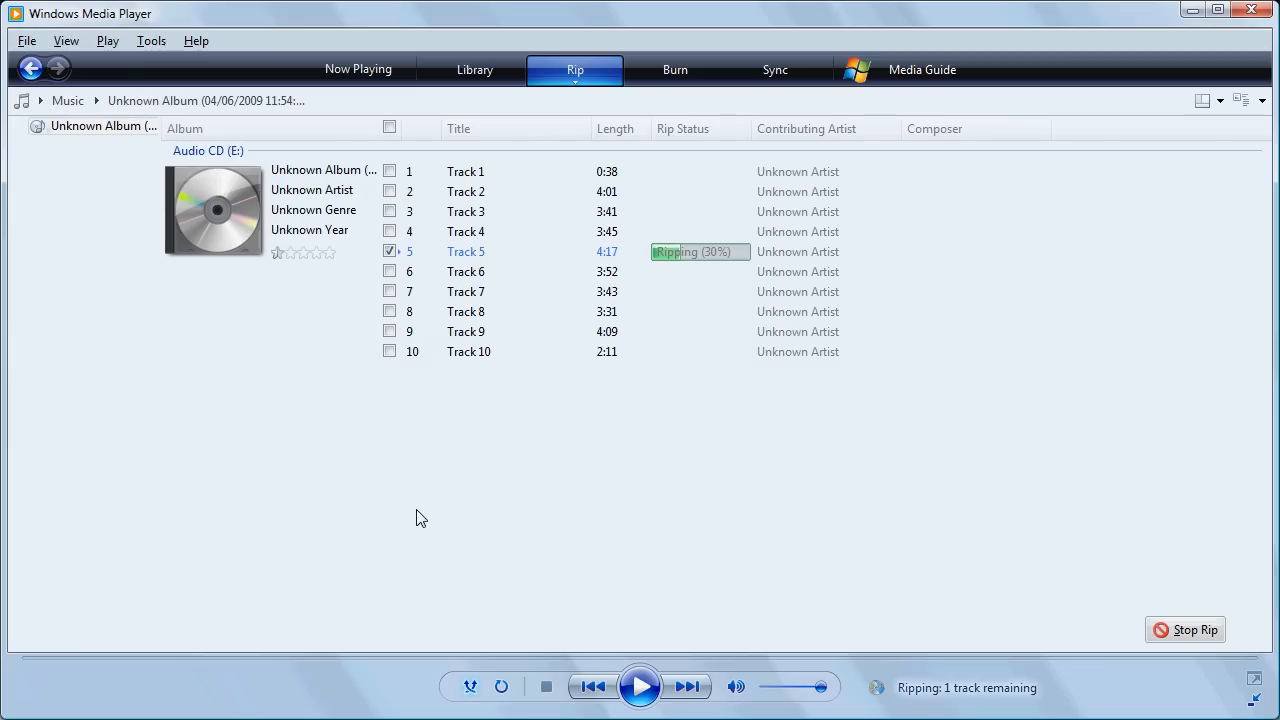
{"action": "mouse_move", "coordinate": [209, 622]}
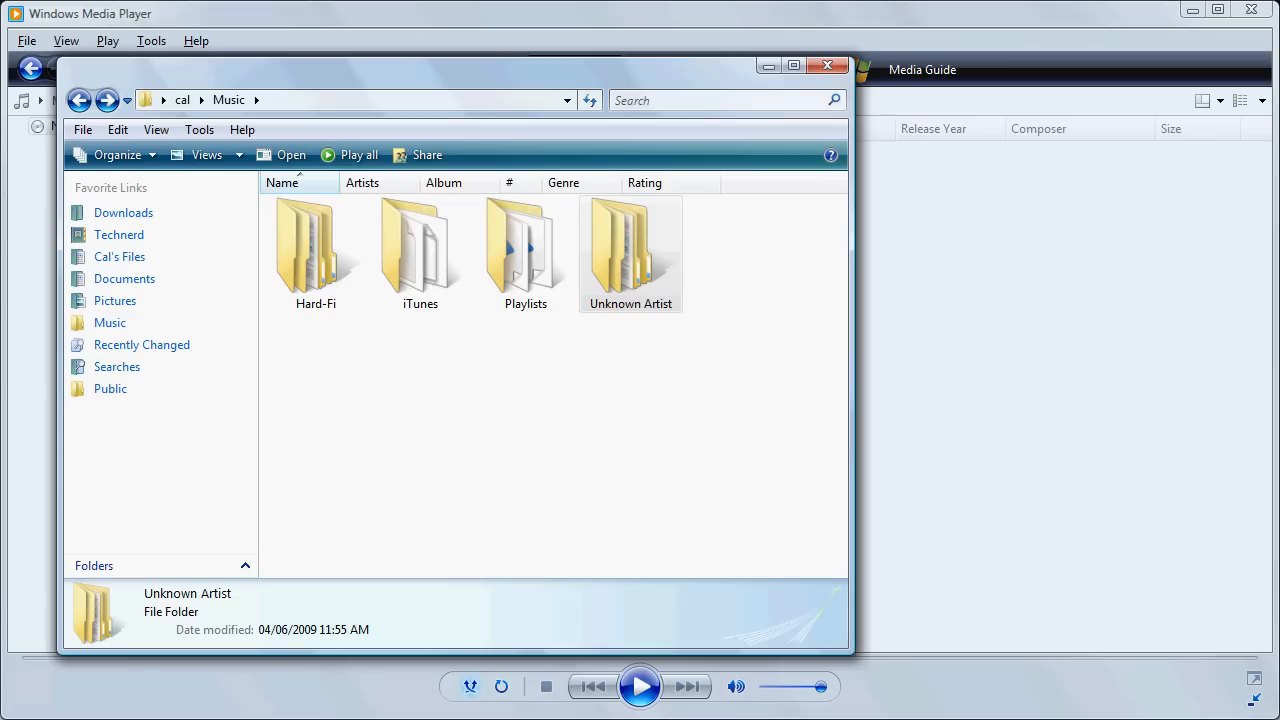
{"action": "mouse_move", "coordinate": [623, 285]}
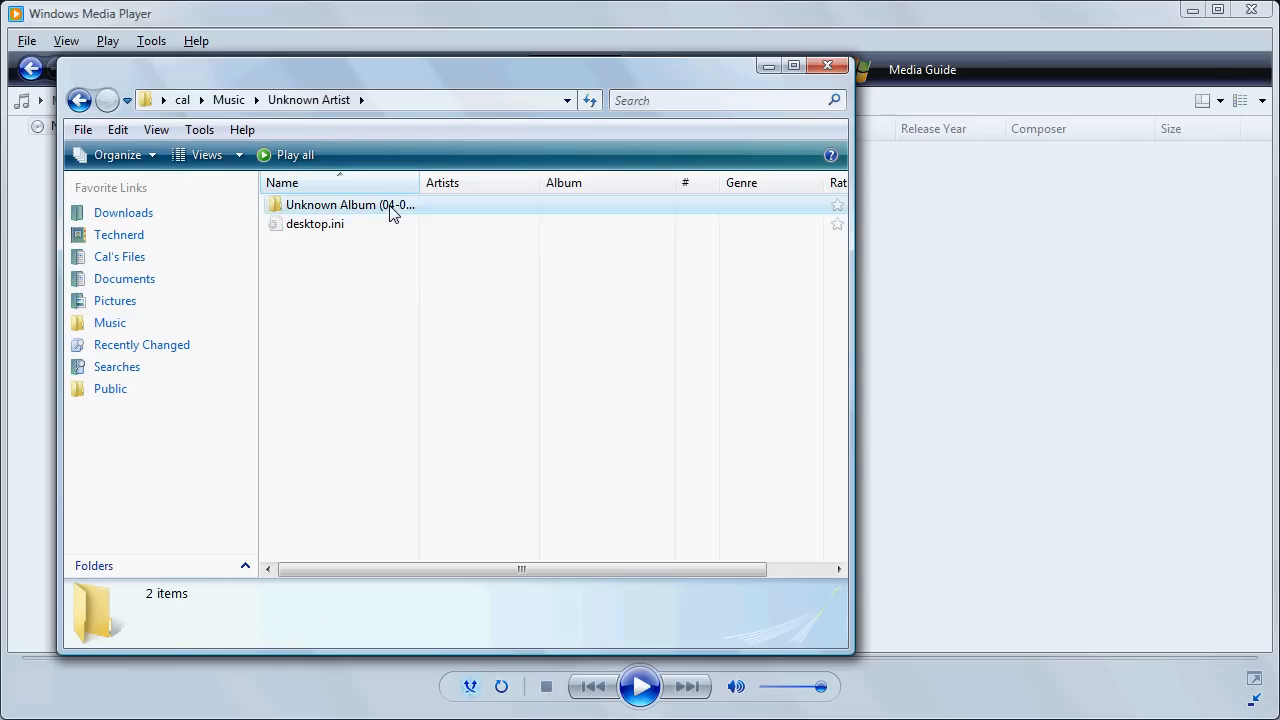
Step: Open the Unknown Album folder to see 05 Track 5.mp3
{"action": "double_click", "coordinate": [349, 204]}
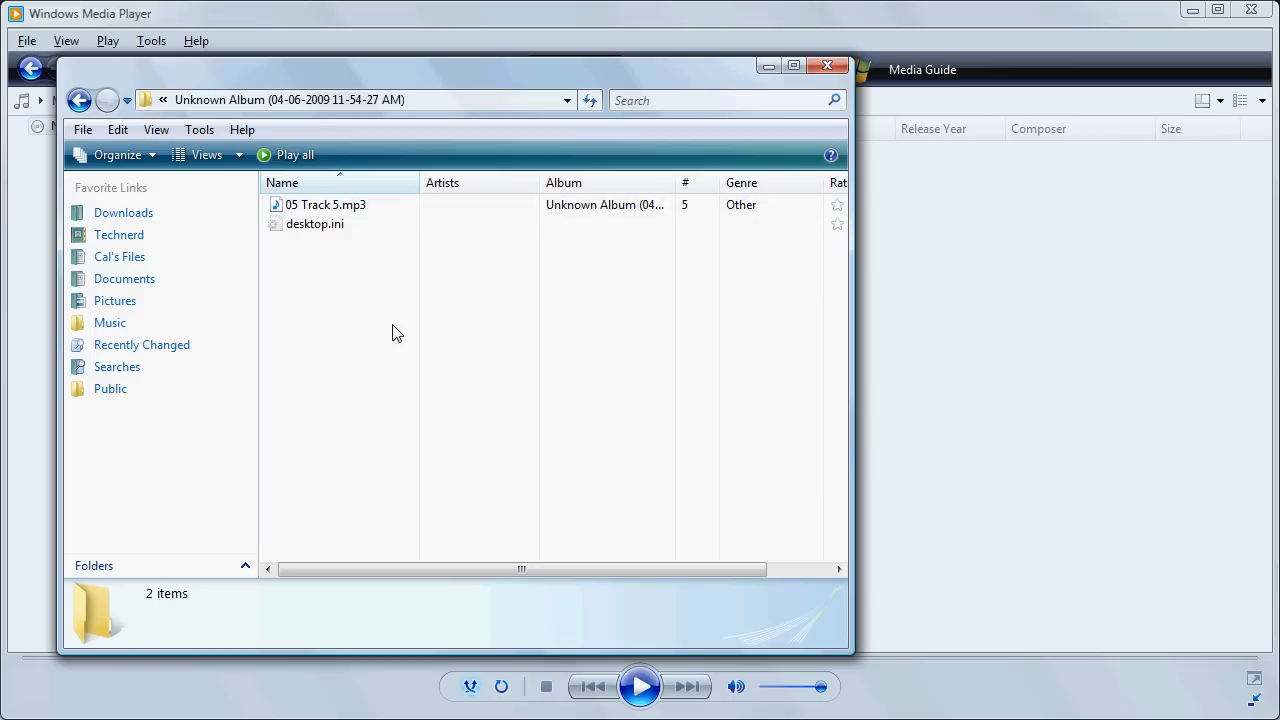